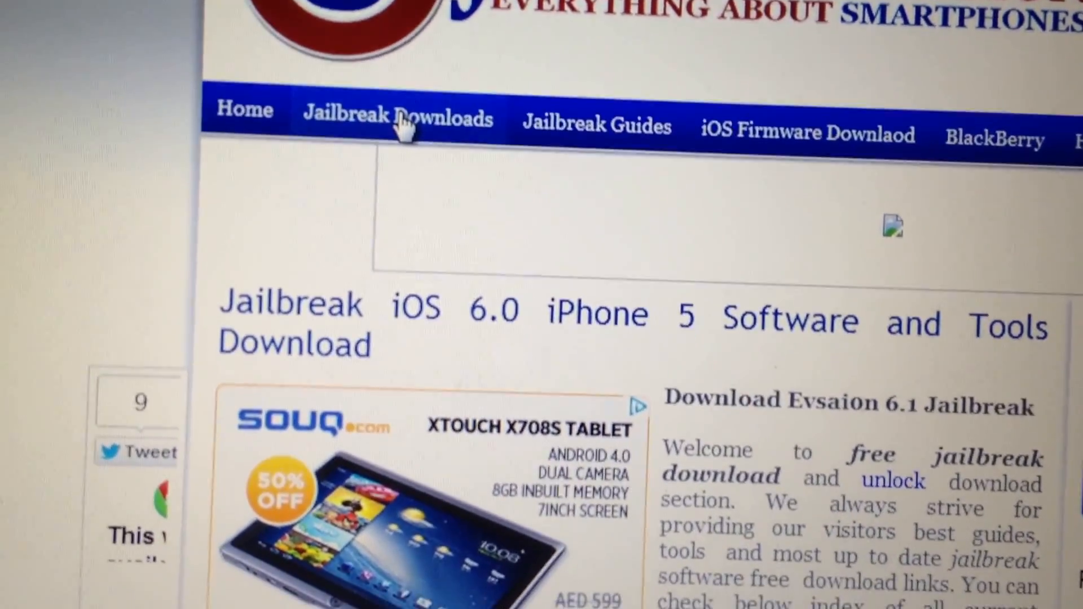
Step: Scroll down to the 'Official Mirrors To Download Evasi0n' table with Linux, Mac and Windows links
{"action": "scroll", "scroll_direction": "down", "scroll_amount": 3}
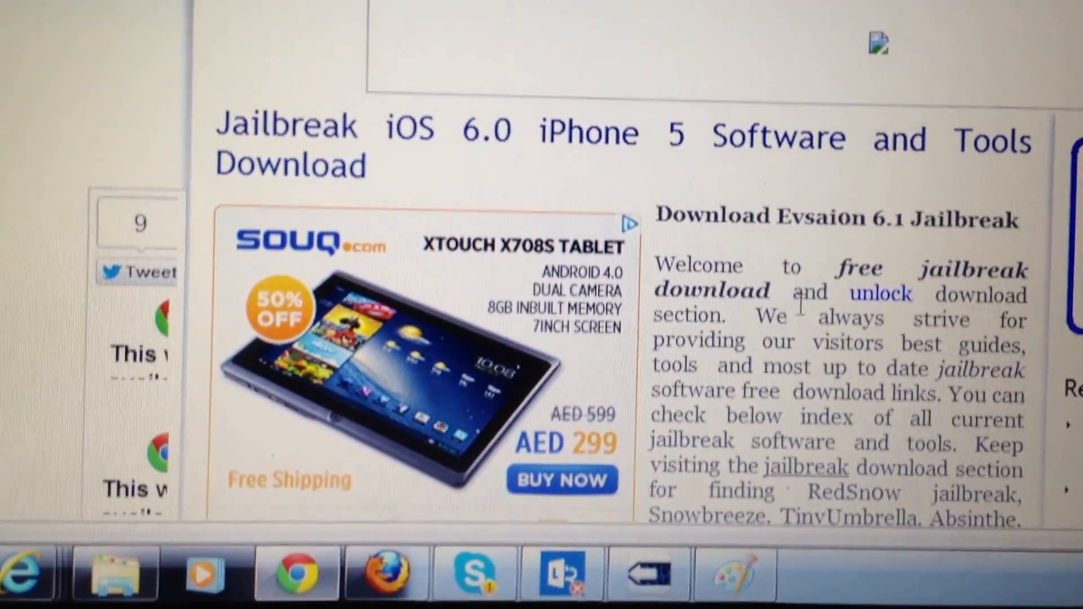
{"action": "scroll", "scroll_direction": "down", "scroll_amount": 3}
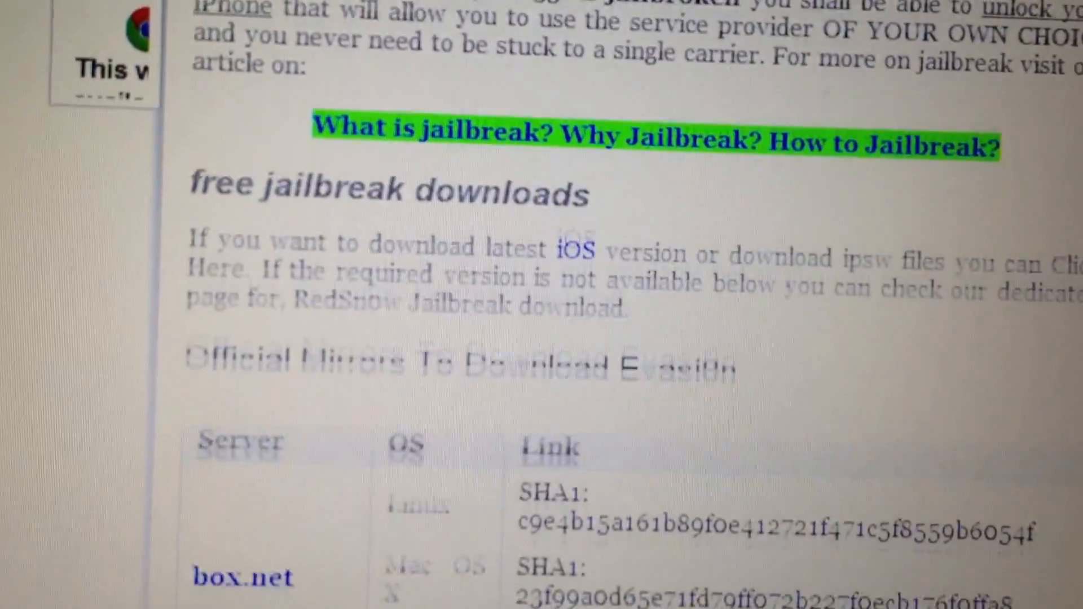
{"action": "scroll", "scroll_direction": "down", "scroll_amount": 3}
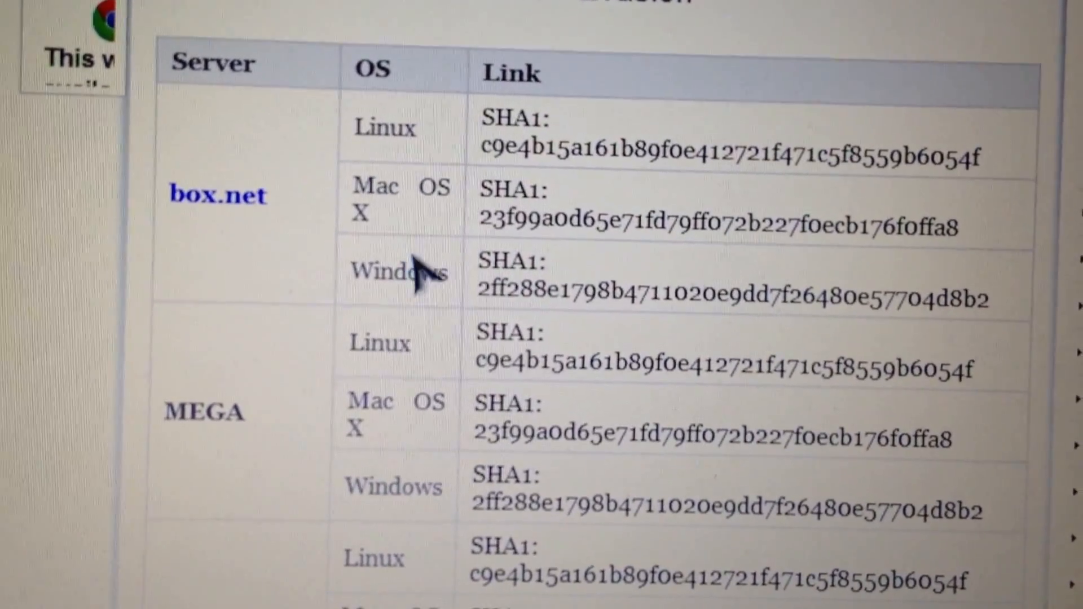
{"action": "scroll", "scroll_direction": "down", "scroll_amount": 3}
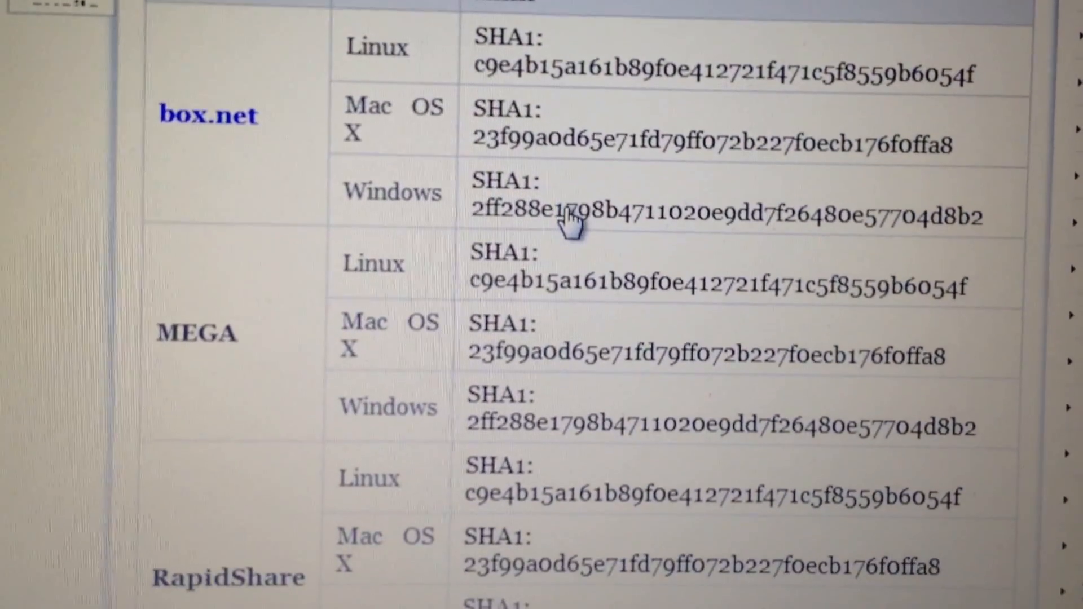
{"action": "scroll", "scroll_direction": "down", "scroll_amount": 3}
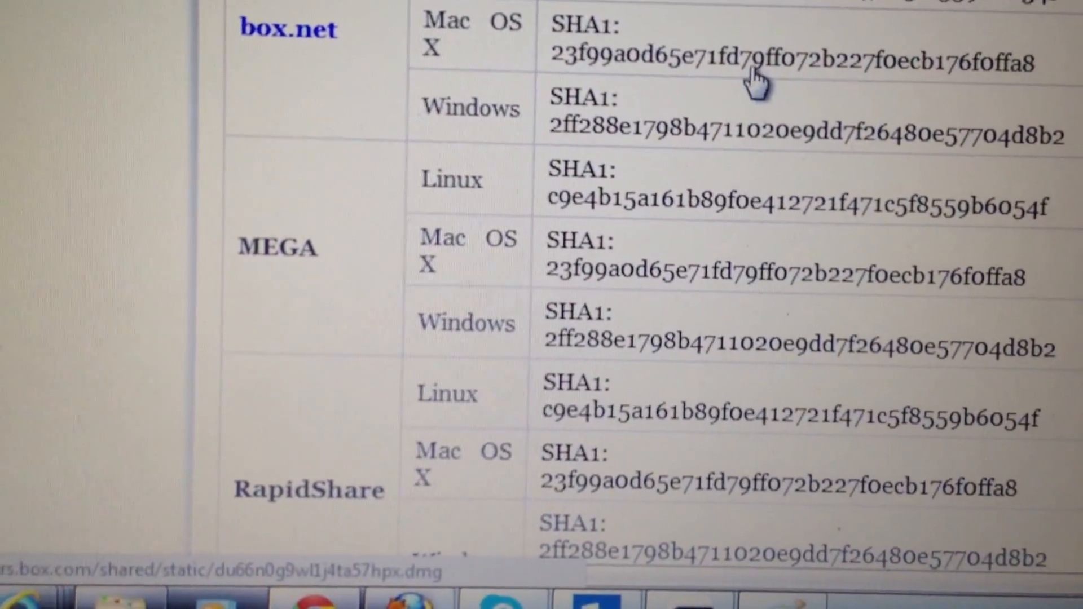
{"action": "scroll", "scroll_direction": "down", "scroll_amount": 3}
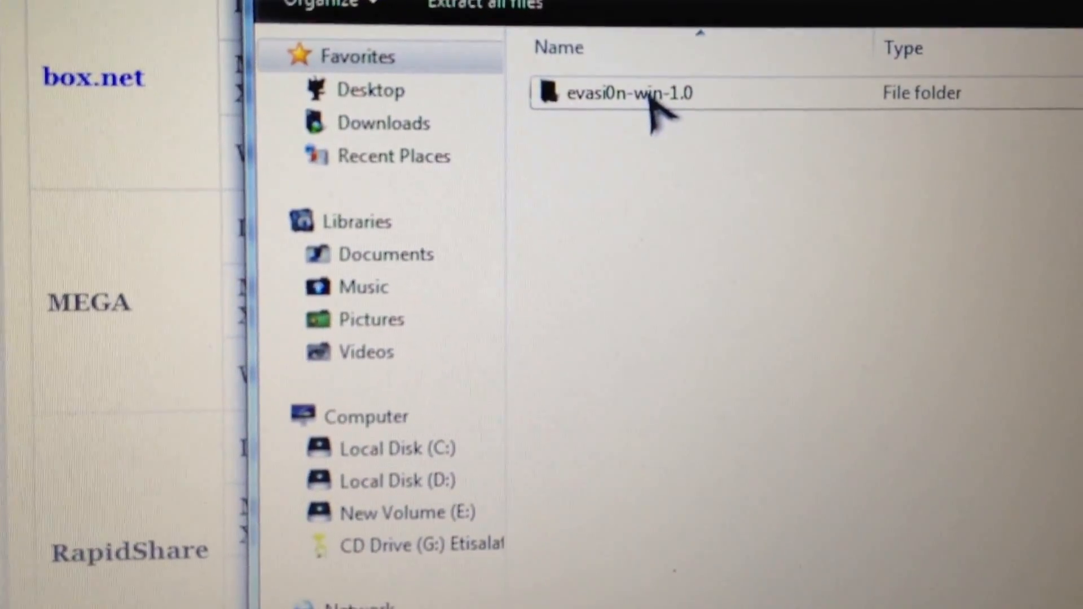
Step: Run evasi0n.exe from the zip's evasi0n-win-1.0 folder without extracting it
{"action": "double_click", "coordinate": [629, 93]}
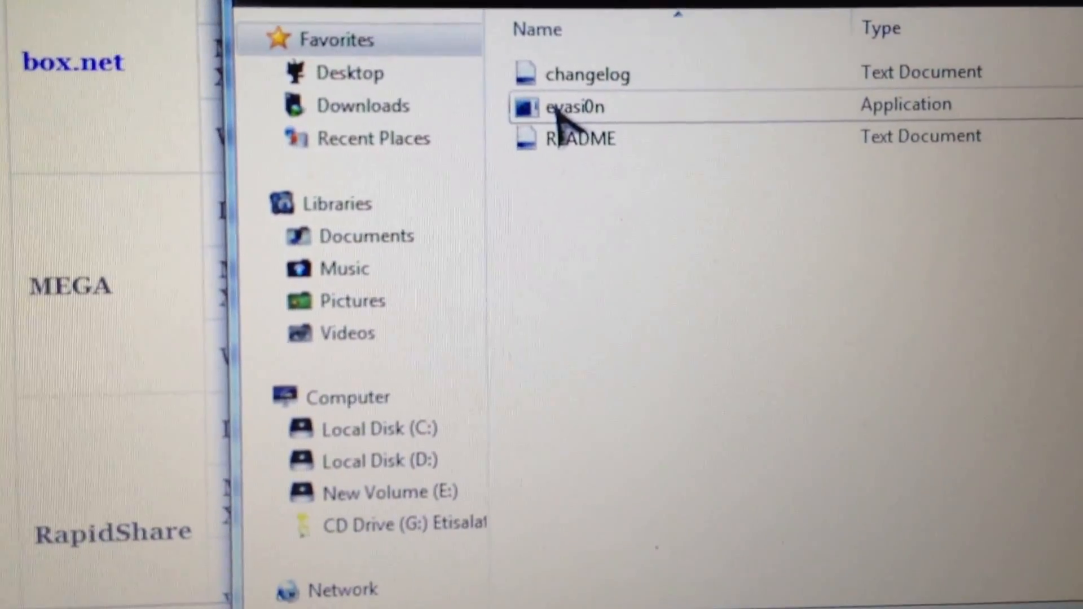
{"action": "double_click", "coordinate": [573, 107]}
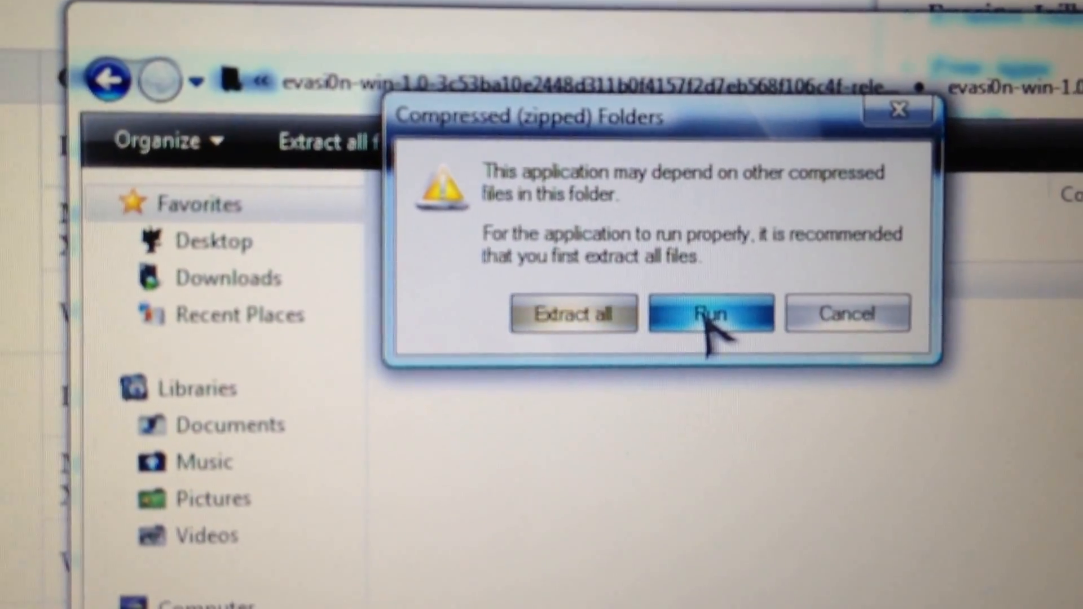
{"action": "left_click", "coordinate": [710, 313]}
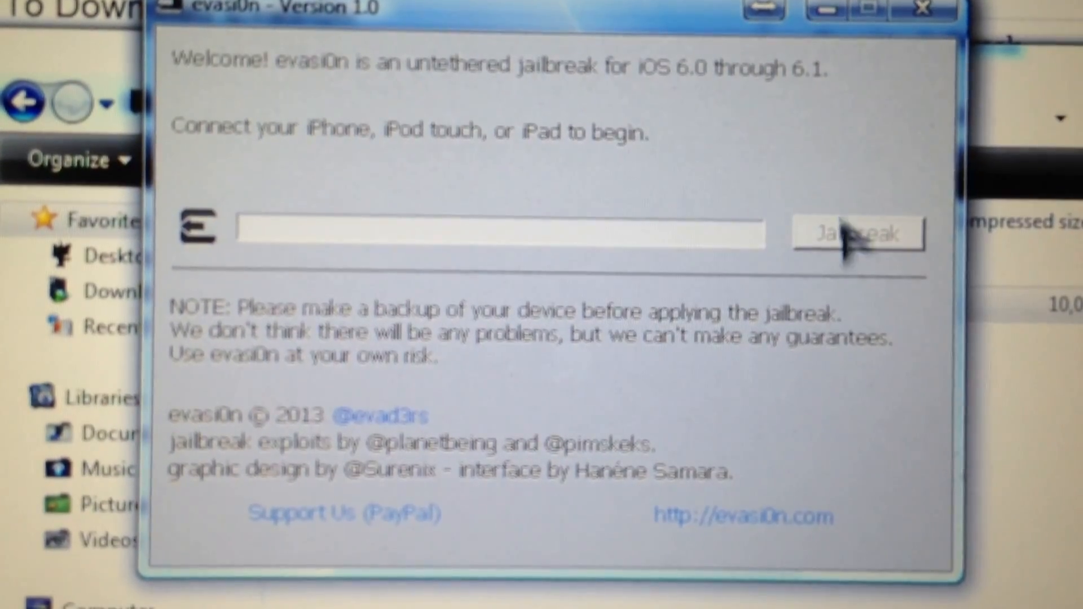
{"action": "mouse_move", "coordinate": [847, 166]}
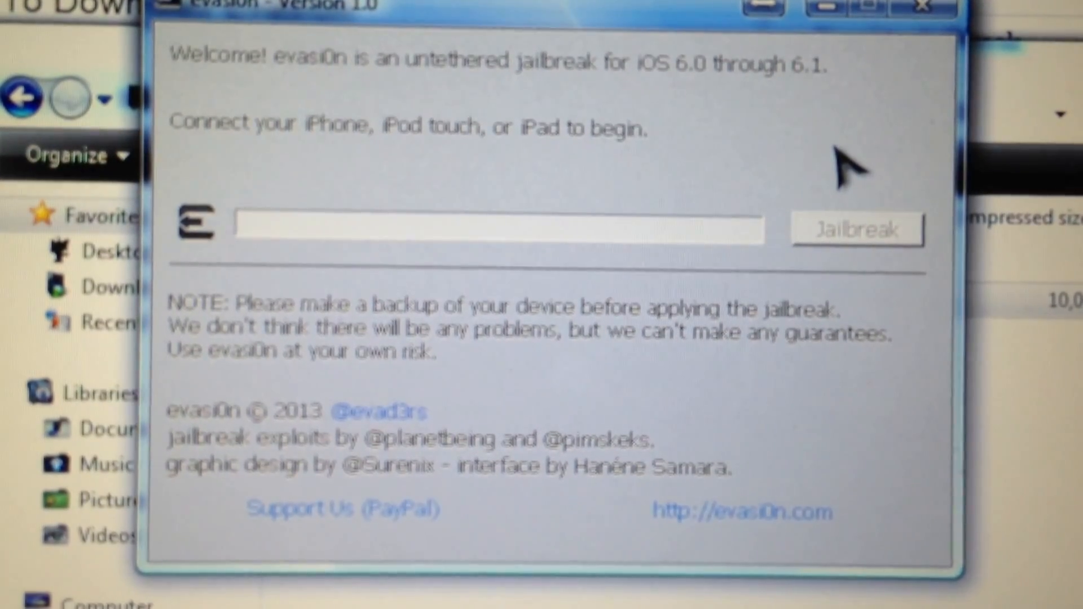